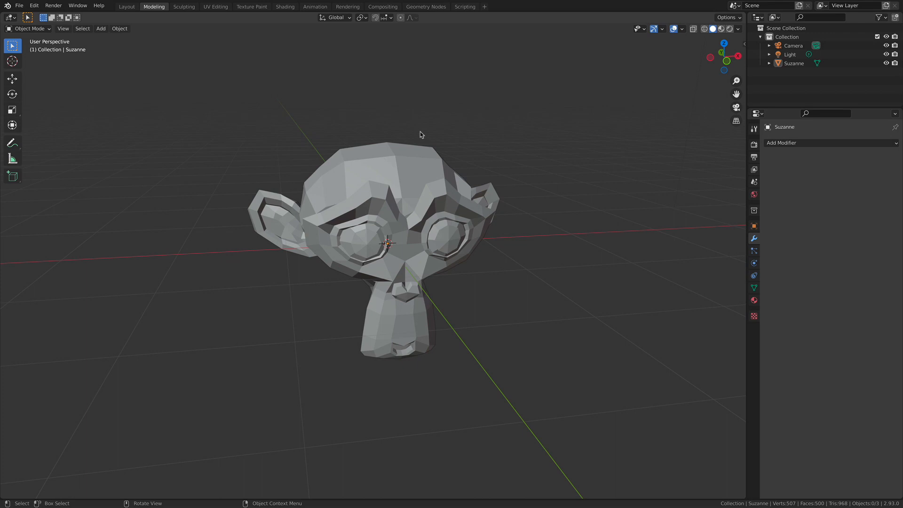
{"action": "mouse_move", "coordinate": [306, 140]}
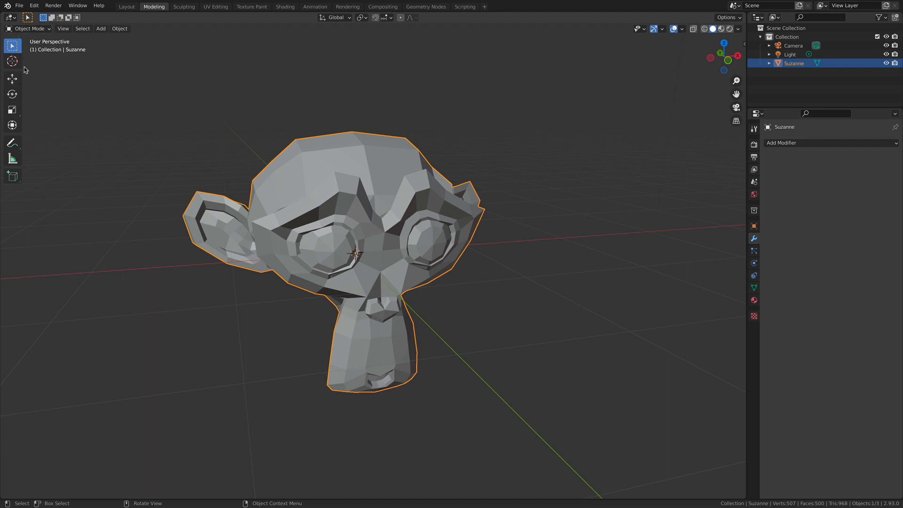
- Activate the Move tool from the toolbar with Suzanne selected
{"action": "left_click", "coordinate": [12, 79]}
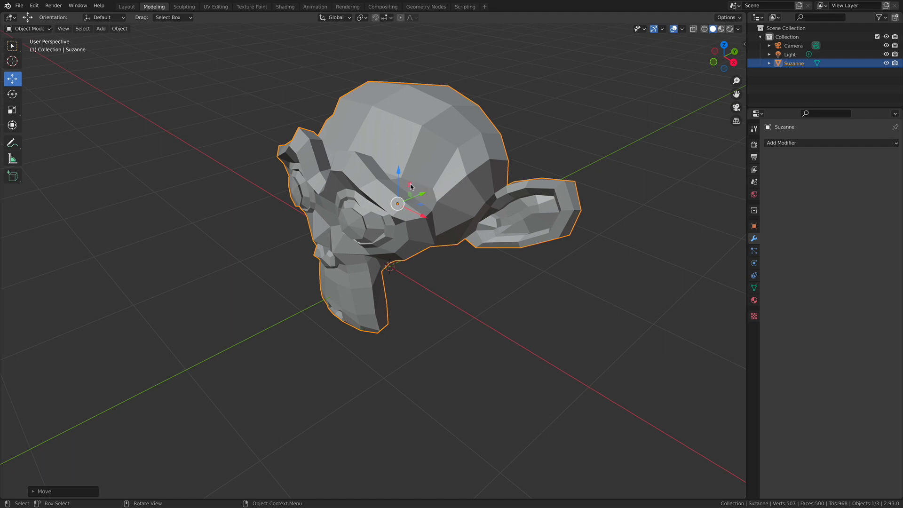
{"action": "mouse_move", "coordinate": [407, 194]}
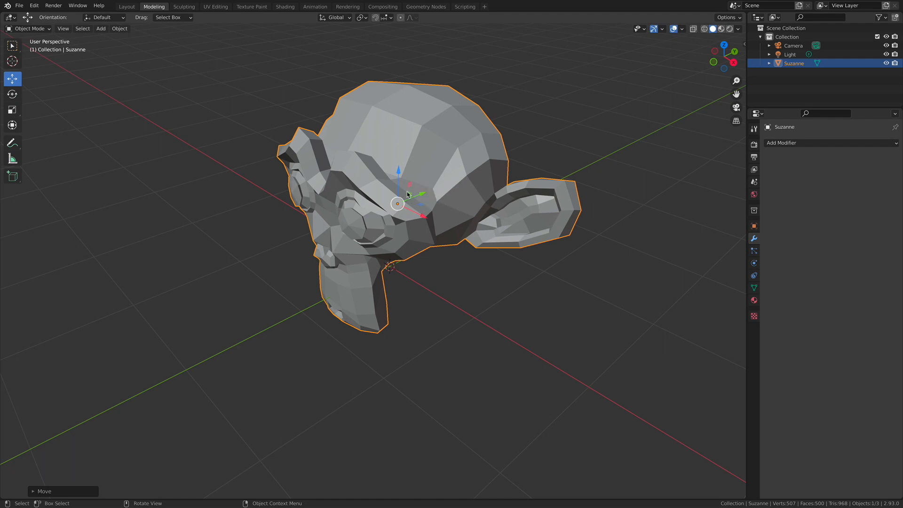
{"action": "mouse_move", "coordinate": [410, 196]}
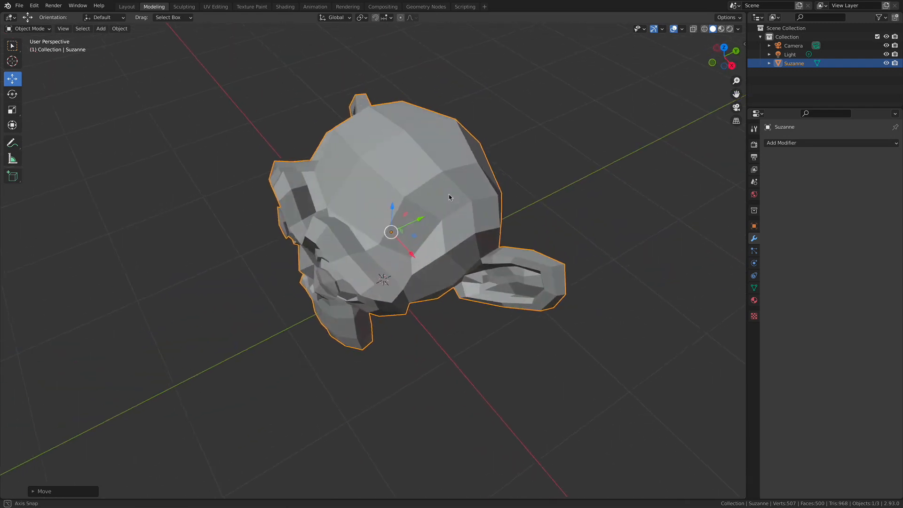
- Grab Suzanne with G and drag it across the scene to a new position
{"action": "key", "text": "g"}
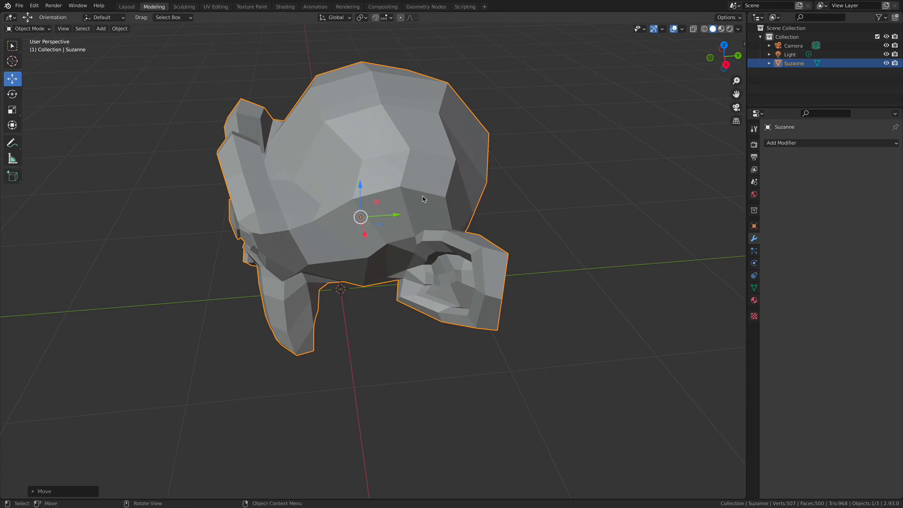
{"action": "mouse_move", "coordinate": [294, 161]}
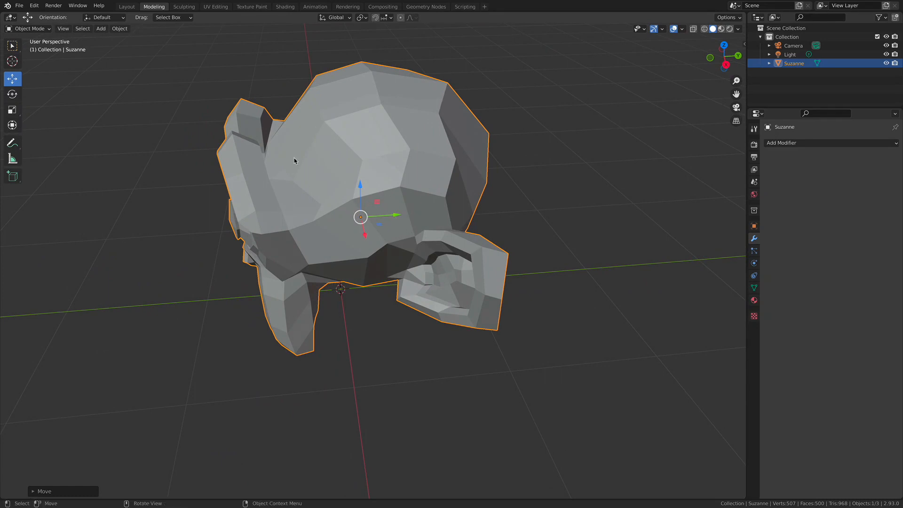
{"action": "mouse_move", "coordinate": [384, 230]}
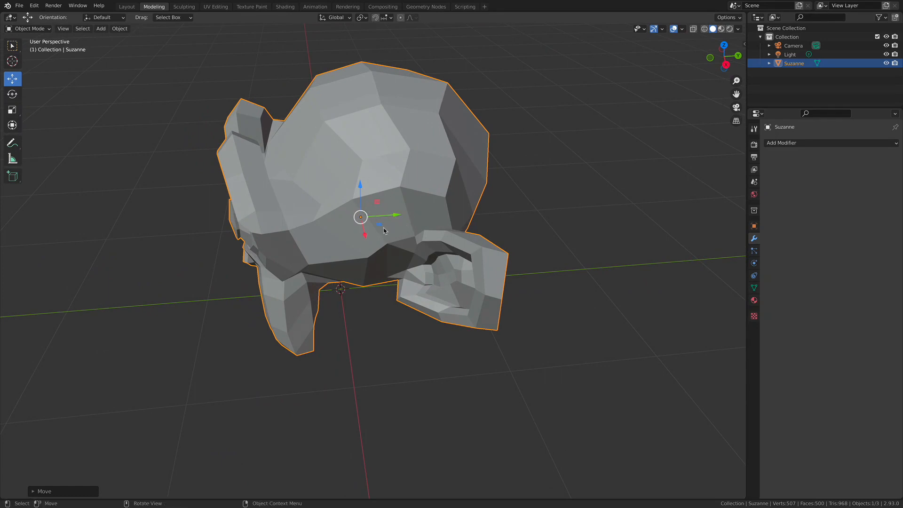
{"action": "mouse_move", "coordinate": [351, 220]}
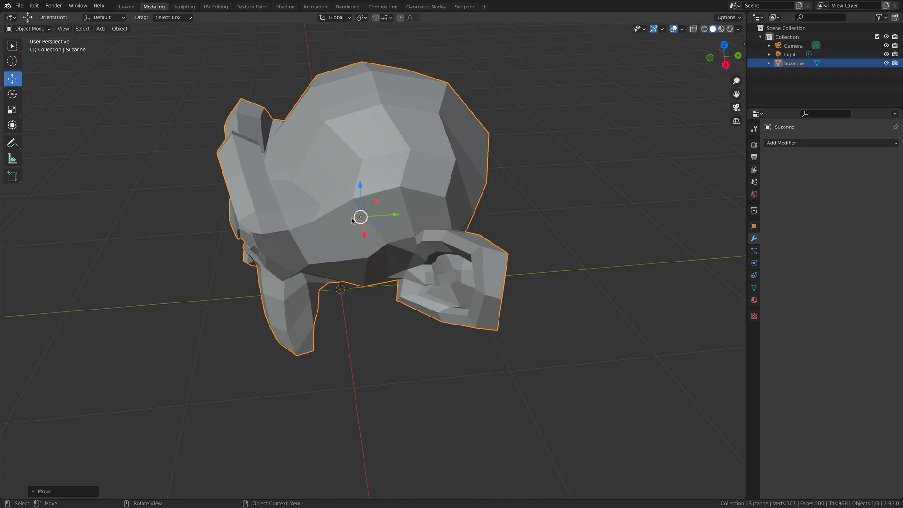
{"action": "mouse_move", "coordinate": [367, 207]}
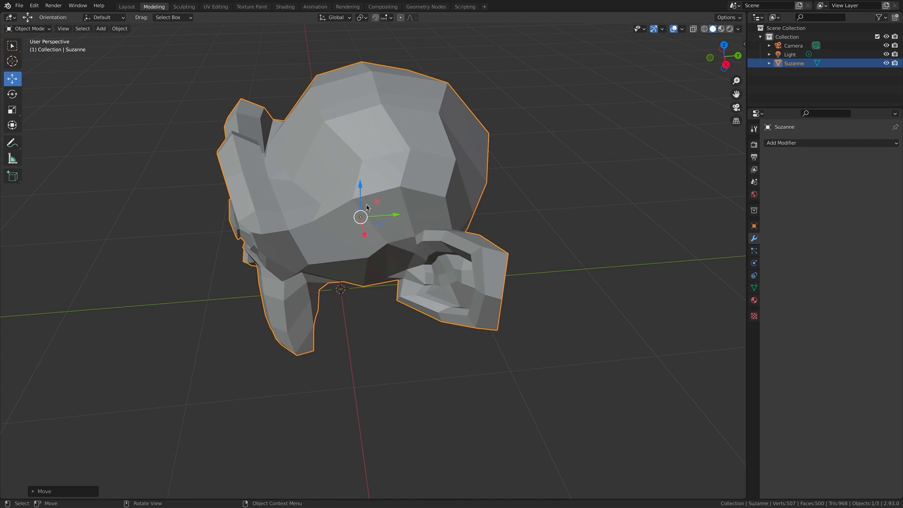
{"action": "mouse_move", "coordinate": [378, 224]}
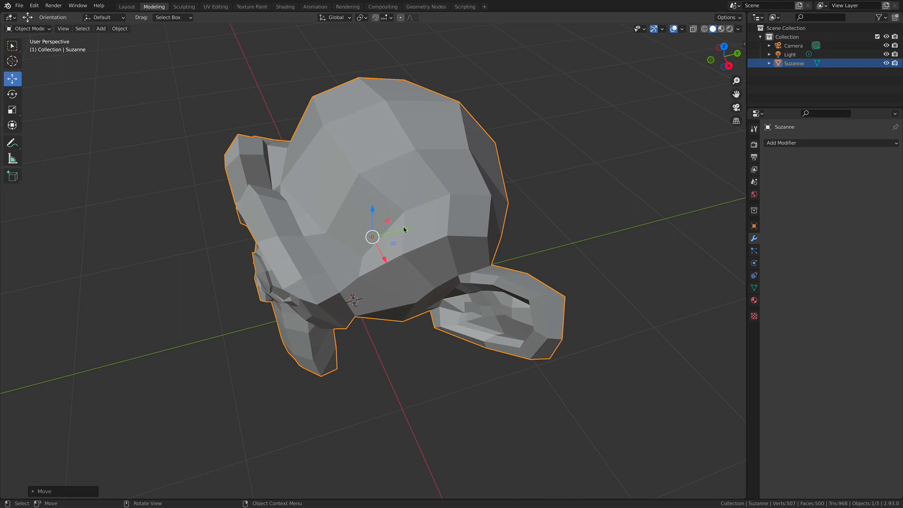
{"action": "mouse_move", "coordinate": [394, 246]}
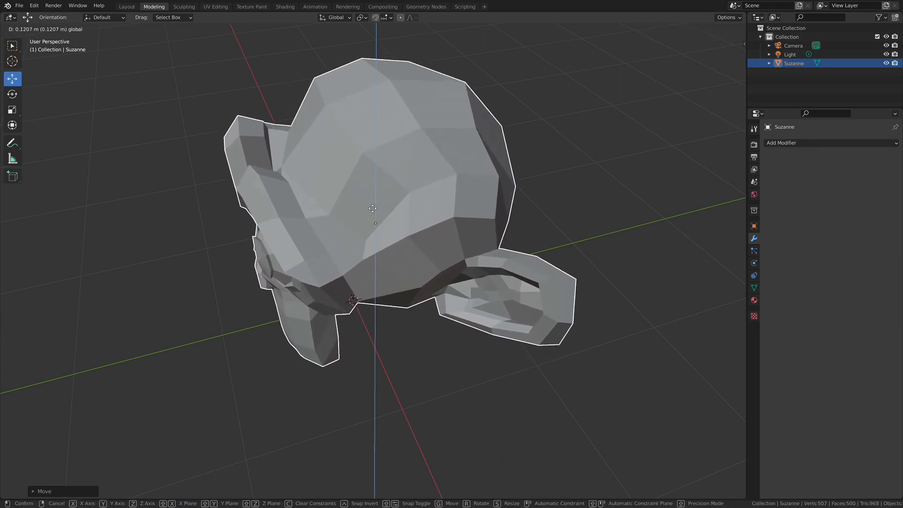
{"action": "left_click_drag", "start_coordinate": [373, 209], "coordinate": [582, 158]}
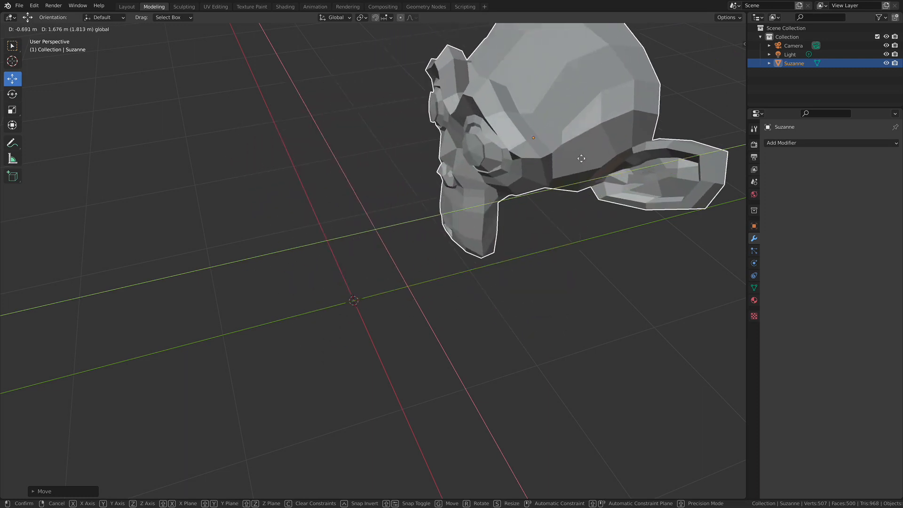
{"action": "left_click_drag", "start_coordinate": [581, 159], "coordinate": [478, 237]}
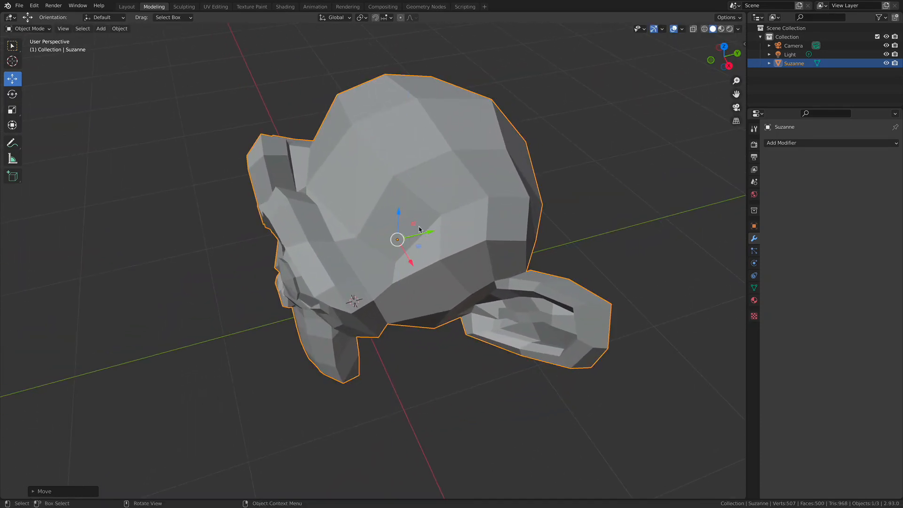
{"action": "key", "text": "g"}
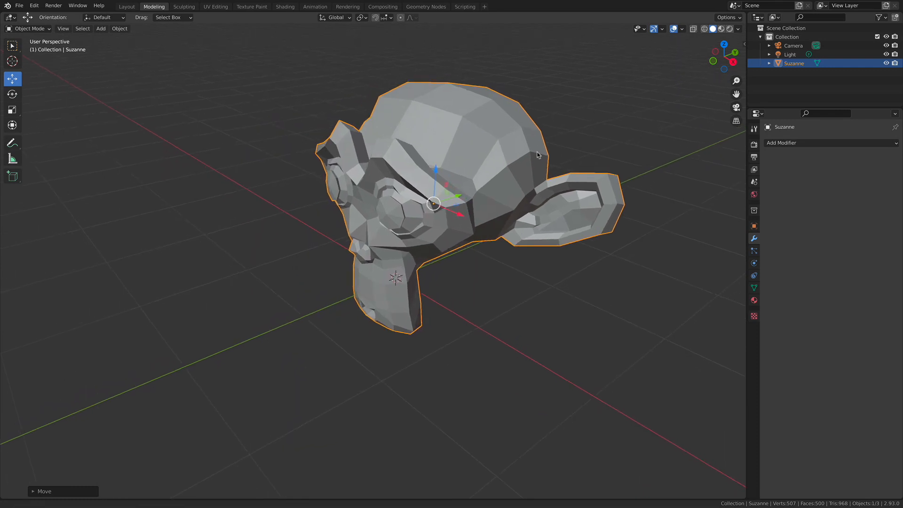
- Rotate Suzanne with the gizmo rings, tilting it and turning it about its vertical axis
{"action": "left_click", "coordinate": [12, 94]}
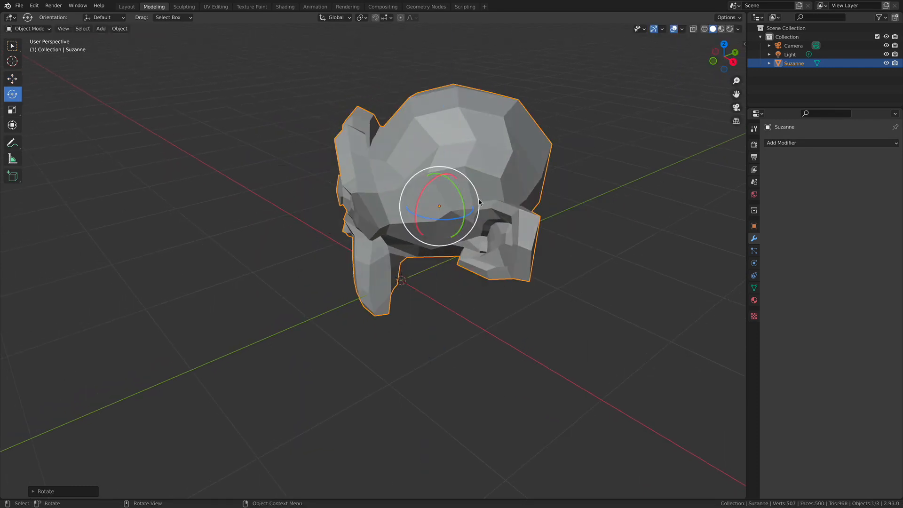
{"action": "left_click_drag", "start_coordinate": [478, 202], "coordinate": [584, 147]}
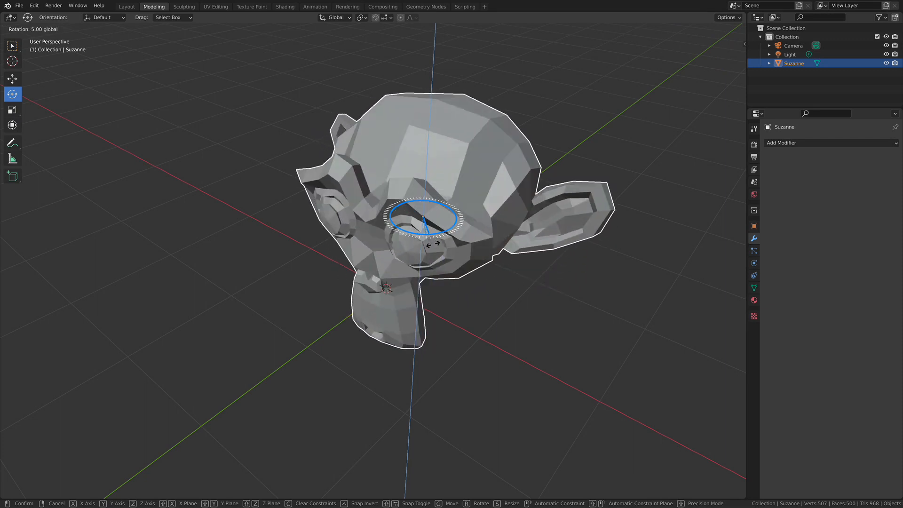
{"action": "left_click_drag", "start_coordinate": [426, 219], "coordinate": [429, 207]}
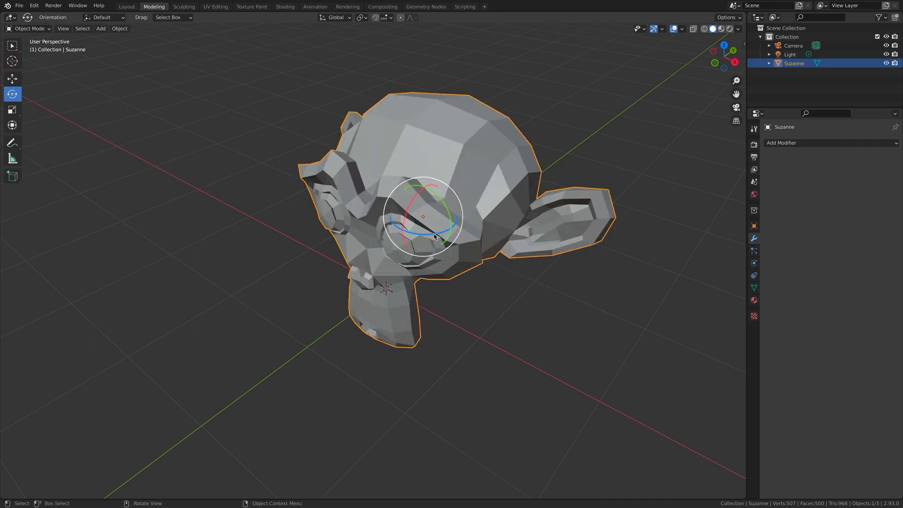
{"action": "left_click_drag", "start_coordinate": [435, 236], "coordinate": [420, 253]}
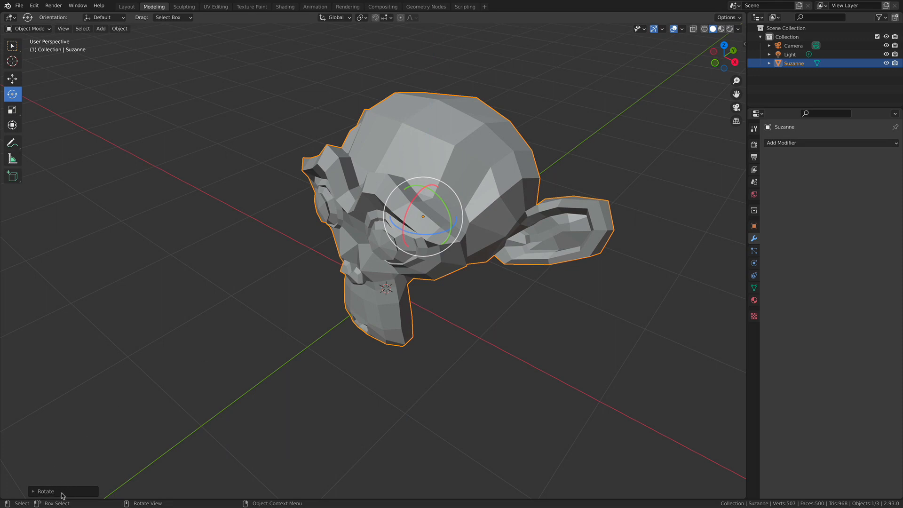
- Retype the last rotation's Angle as +90 in the Adjust Last Operation panel, then rotate again with R
{"action": "left_click", "coordinate": [45, 491]}
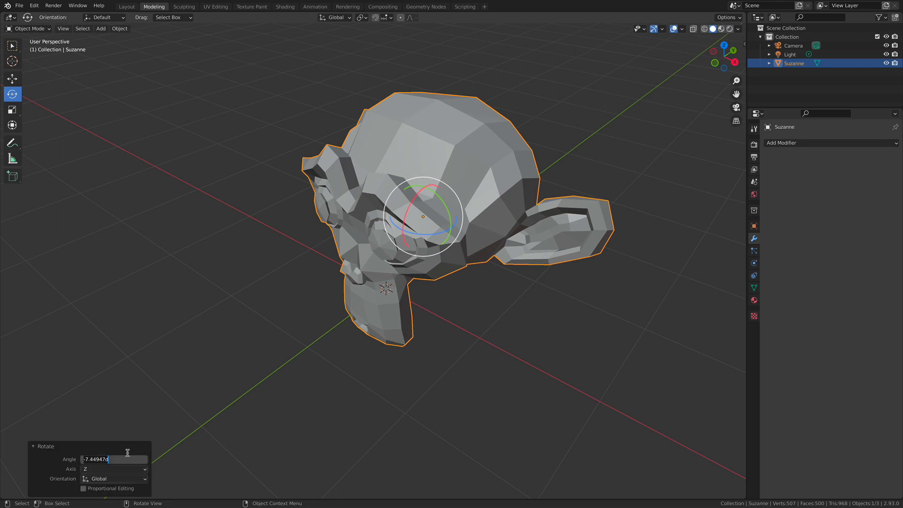
{"action": "type", "text": "+90"}
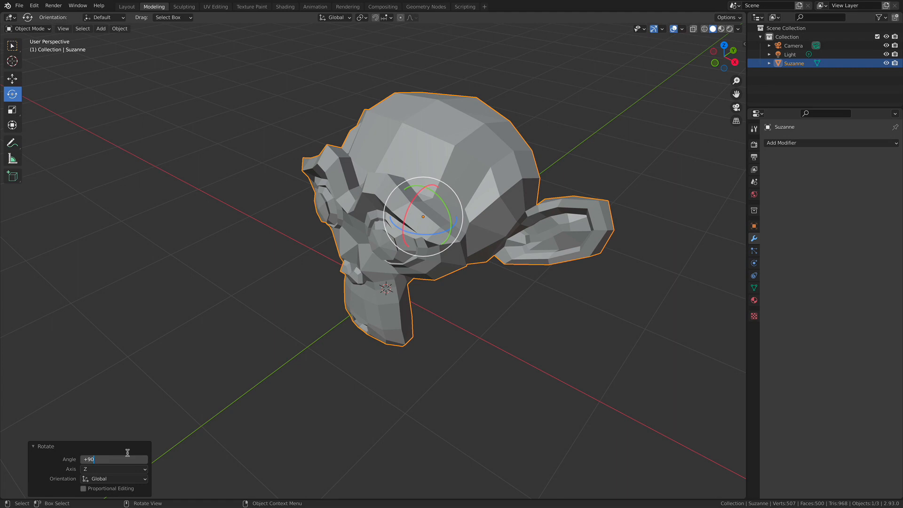
{"action": "key", "text": "Return"}
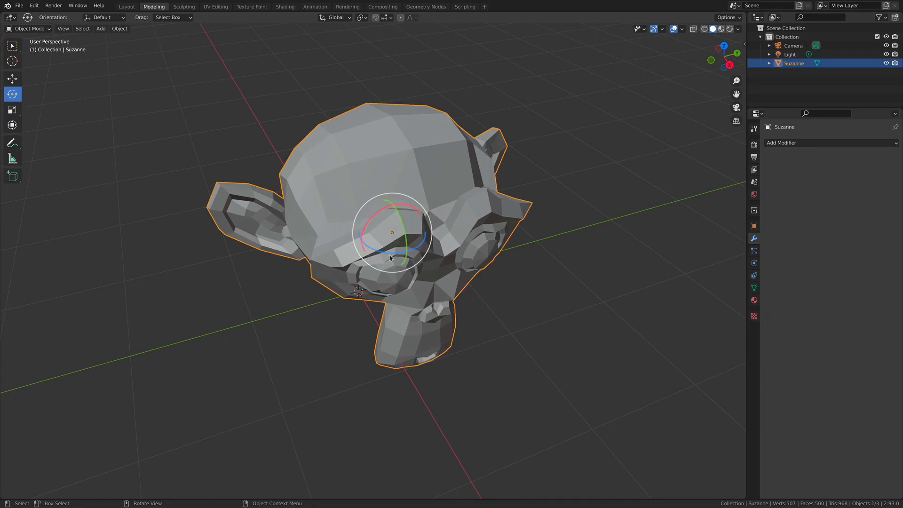
{"action": "key", "text": "r"}
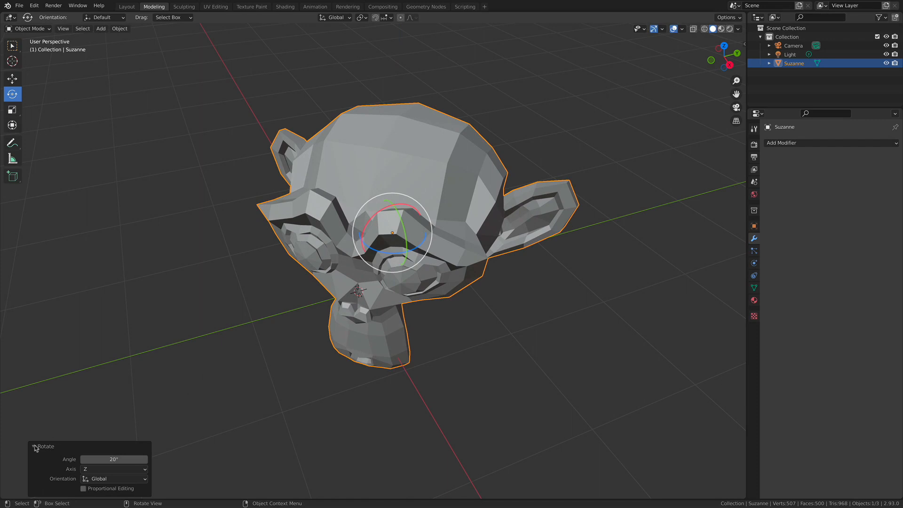
{"action": "key", "text": "r"}
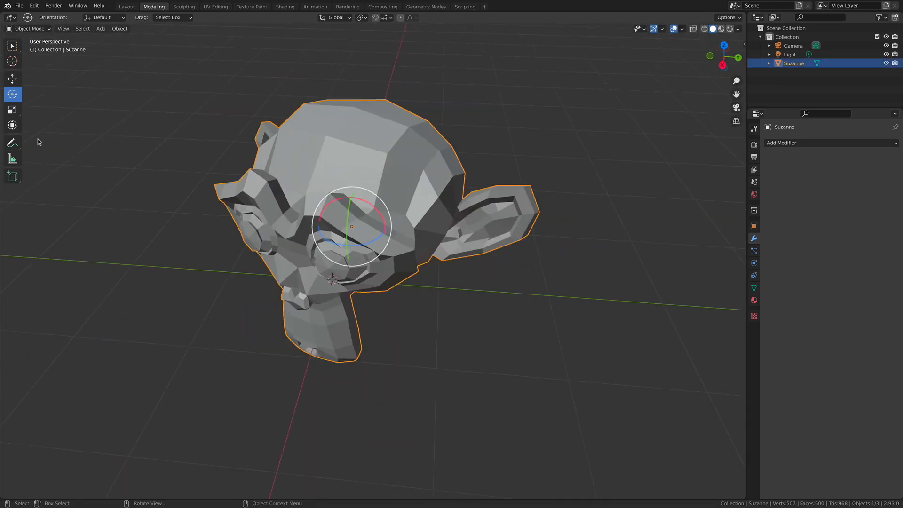
- Scale Suzanne along Z to about 1.135, making the head slightly taller
{"action": "left_click", "coordinate": [12, 109]}
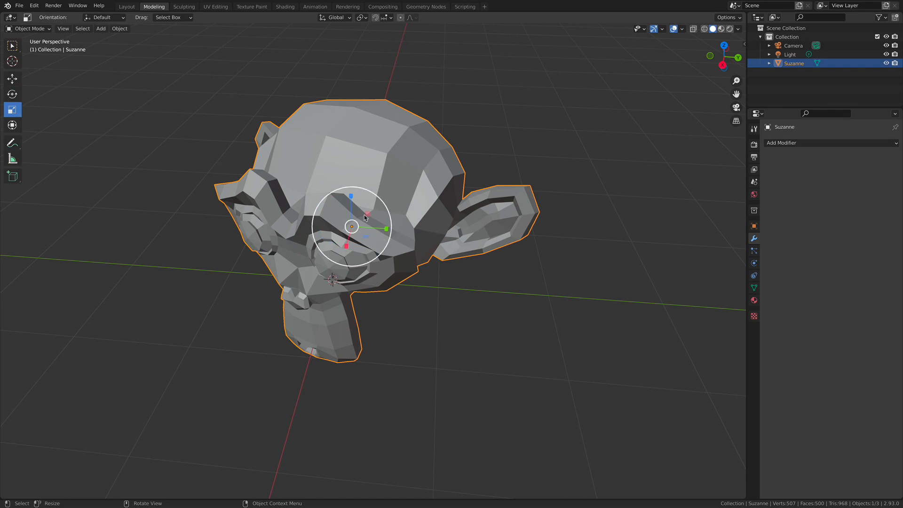
{"action": "key", "text": "s"}
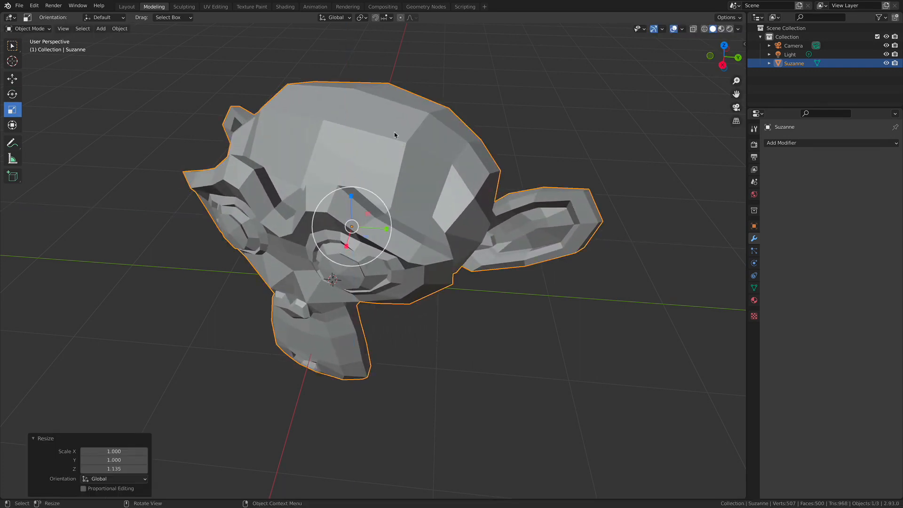
{"action": "key", "text": "s"}
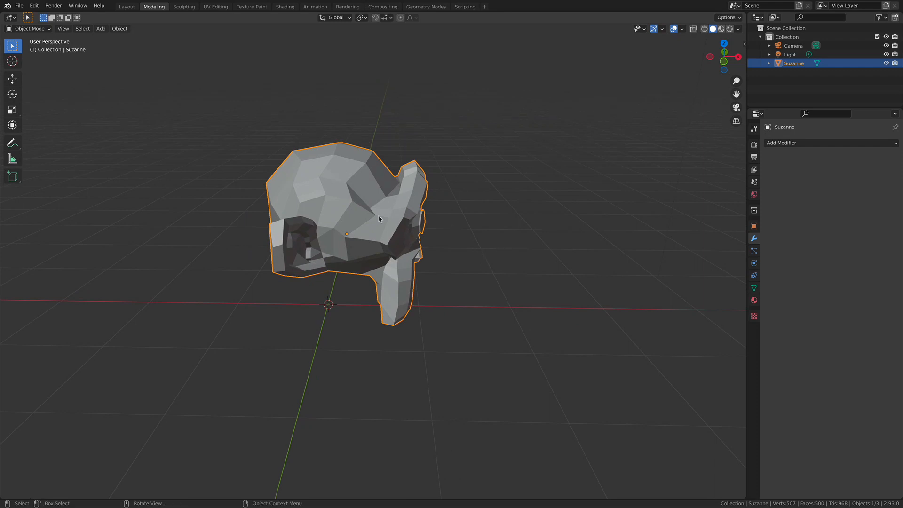
- Move Suzanne about 0.72 m along the X axis, confirm, then deselect it
{"action": "key", "text": "g"}
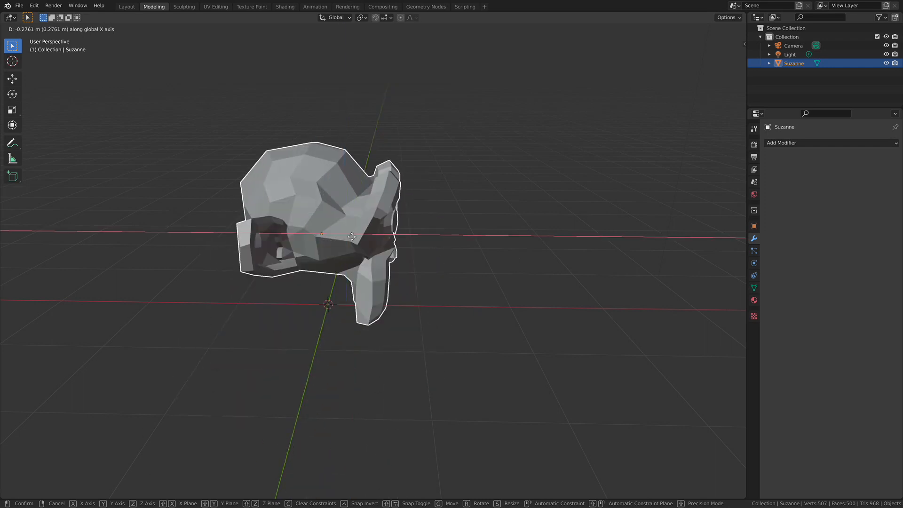
{"action": "left_click", "coordinate": [572, 190]}
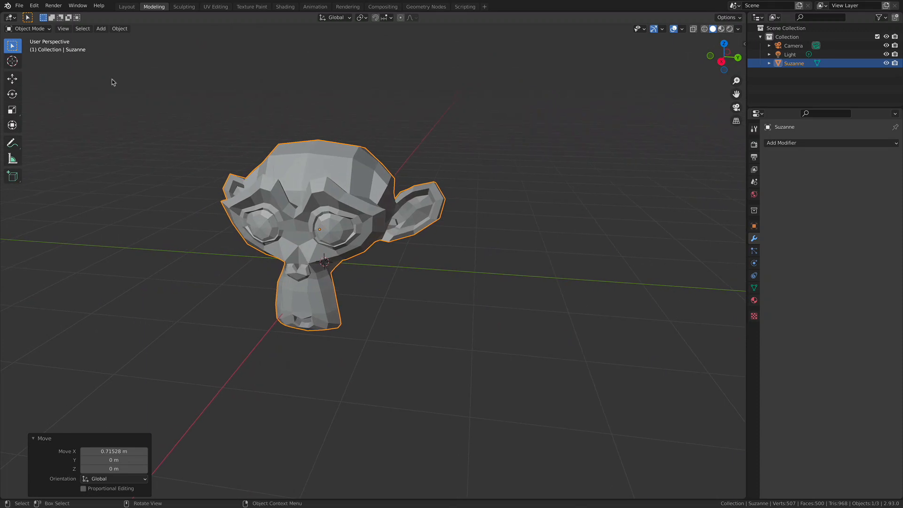
{"action": "mouse_move", "coordinate": [219, 165]}
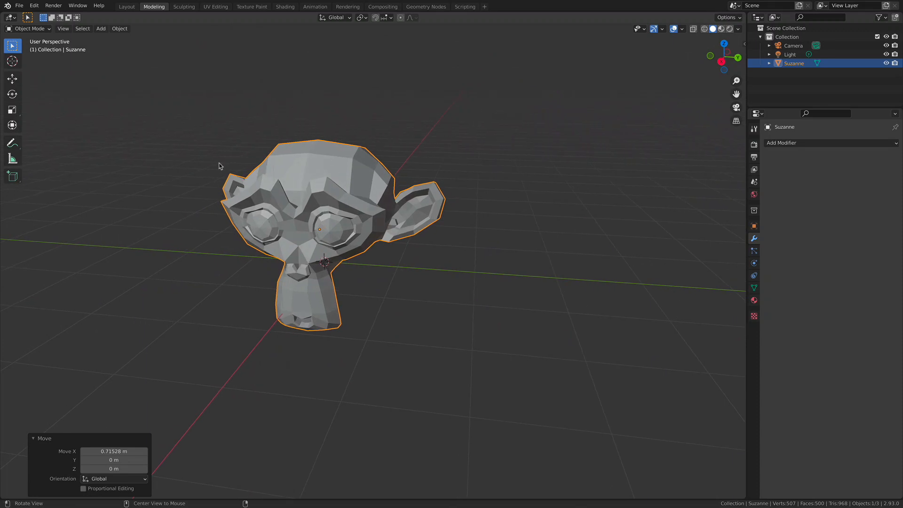
{"action": "left_click", "coordinate": [63, 28]}
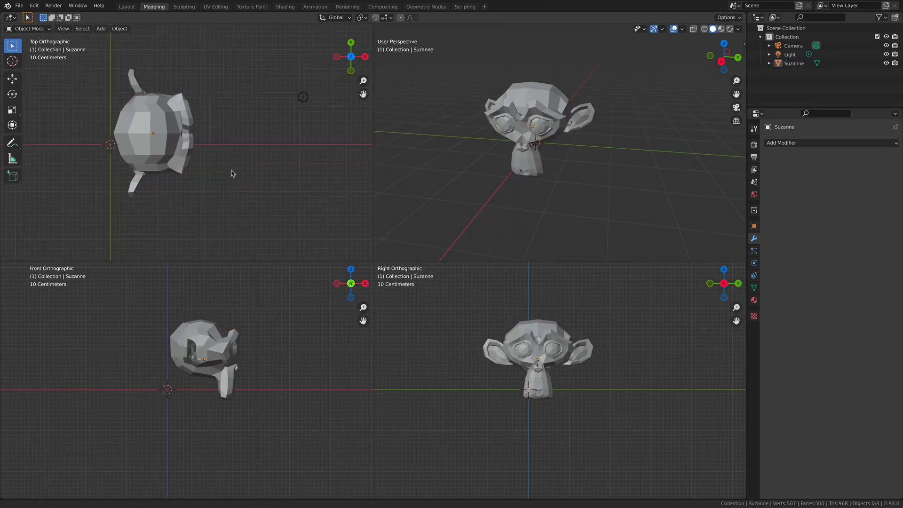
- Select Suzanne in the top quad view and move it about 3.36 m along X and 0.8 m up Z
{"action": "left_click", "coordinate": [153, 132]}
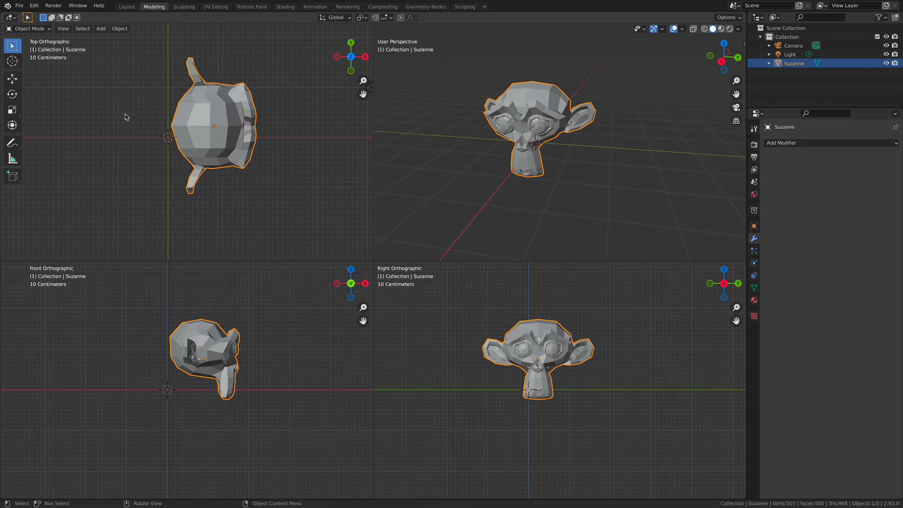
{"action": "mouse_move", "coordinate": [243, 138]}
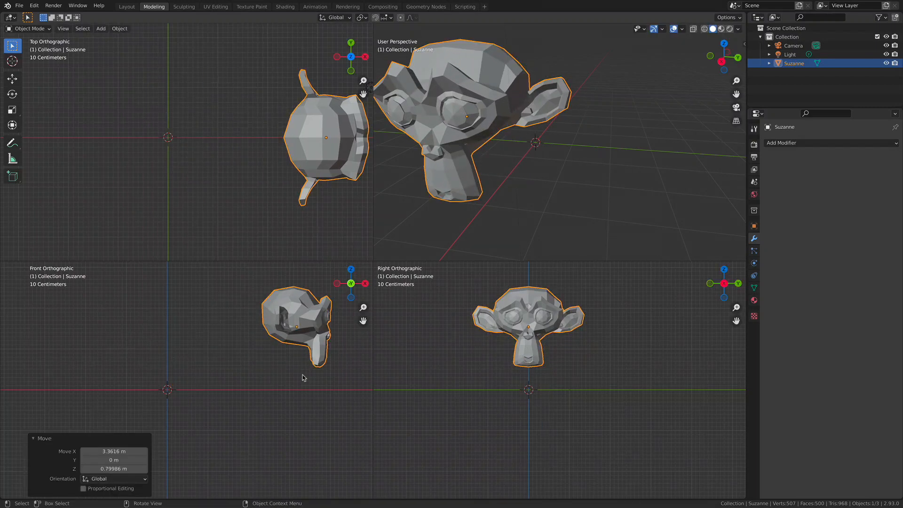
{"action": "mouse_move", "coordinate": [288, 343]}
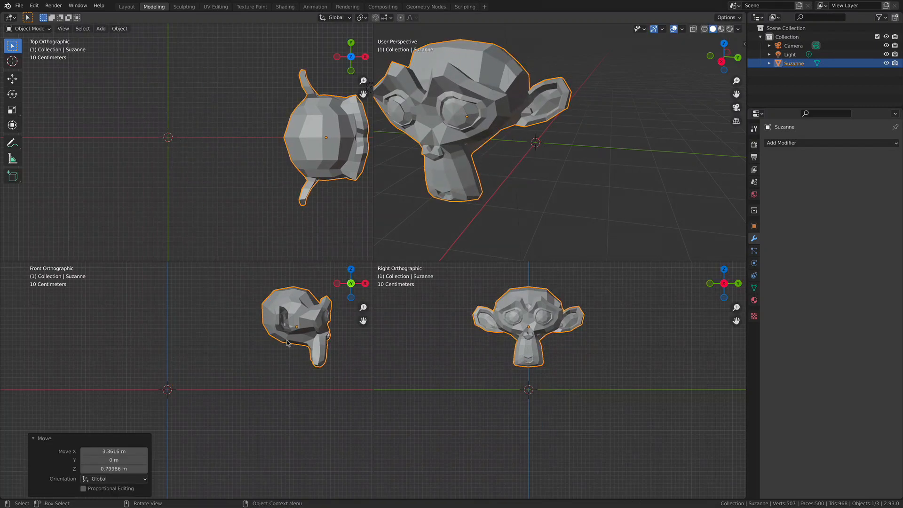
{"action": "left_click", "coordinate": [63, 28]}
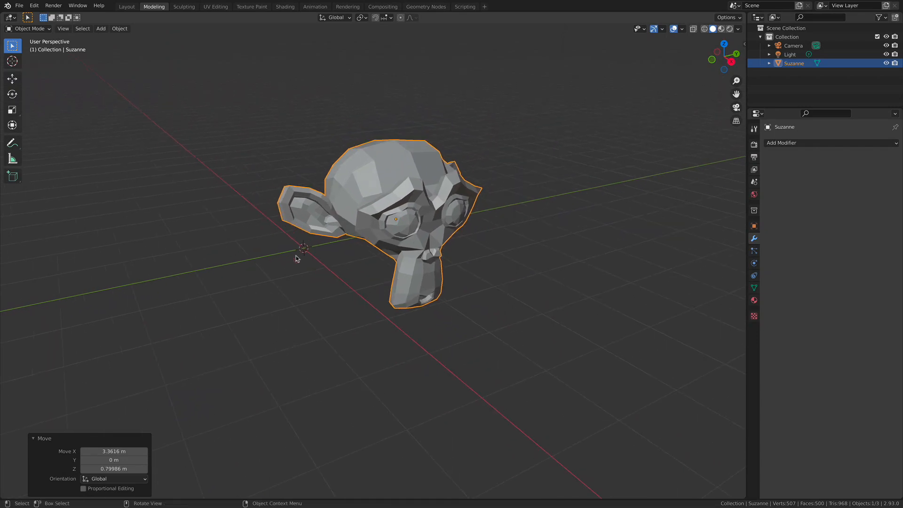
- Move Suzanne about 0.38 m back along X, then 0.34 m along Y, and deselect it
{"action": "key", "text": "g"}
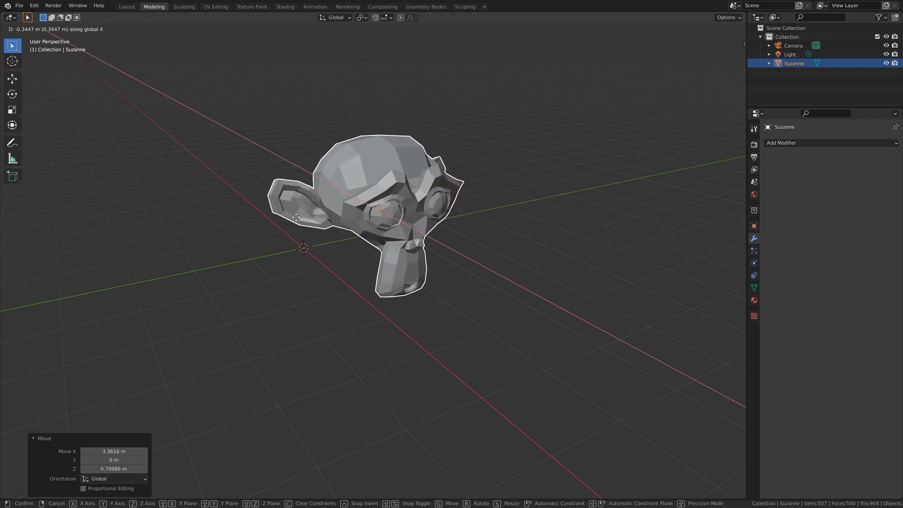
{"action": "left_click", "coordinate": [288, 227]}
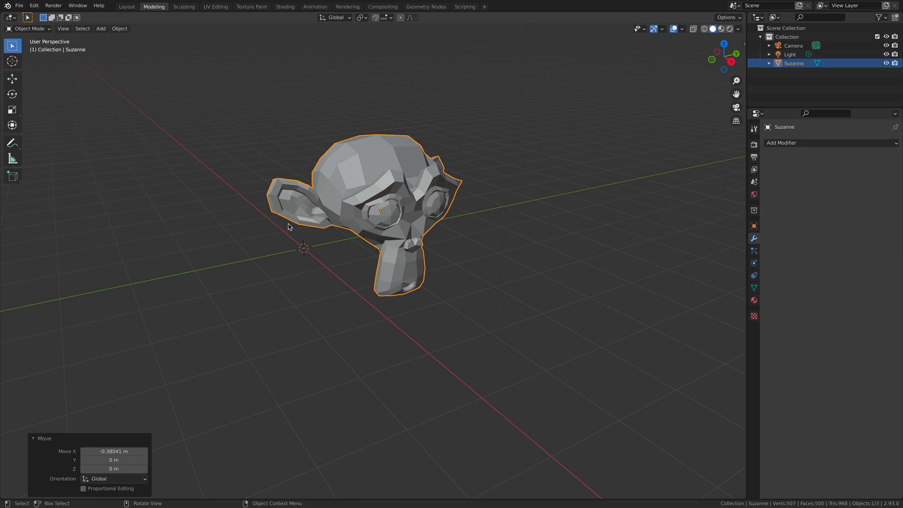
{"action": "mouse_move", "coordinate": [308, 227]}
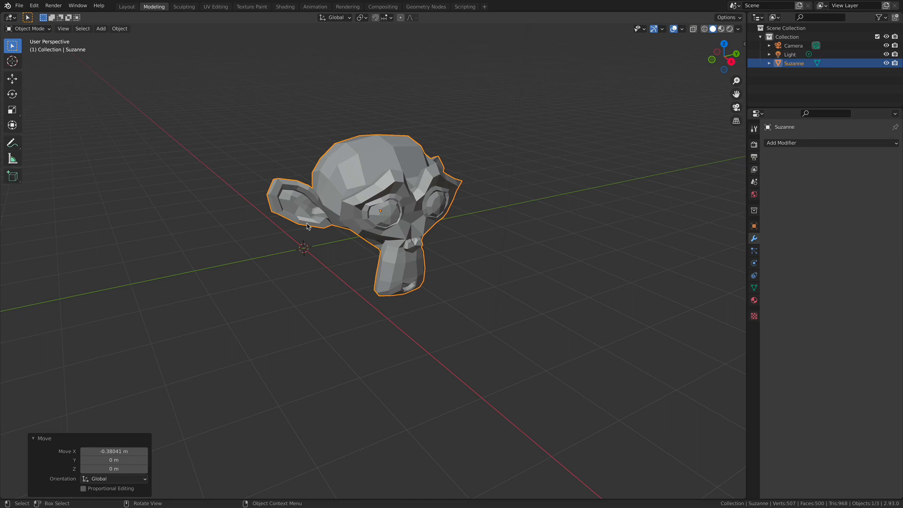
{"action": "mouse_move", "coordinate": [373, 217]}
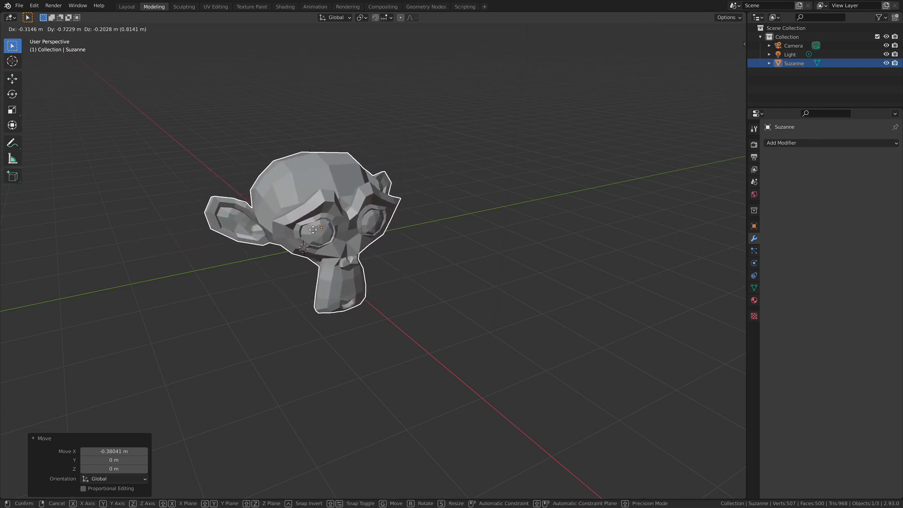
{"action": "left_click_drag", "start_coordinate": [314, 231], "coordinate": [499, 193]}
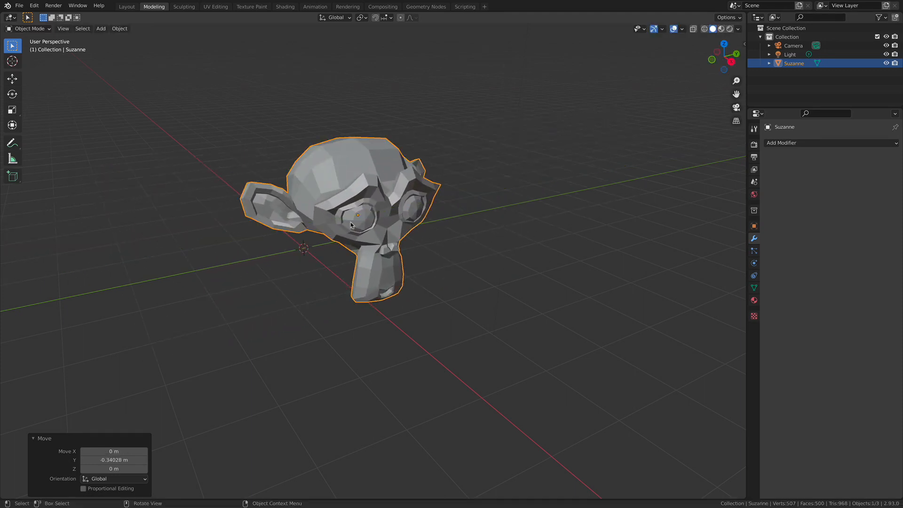
{"action": "left_click", "coordinate": [274, 266]}
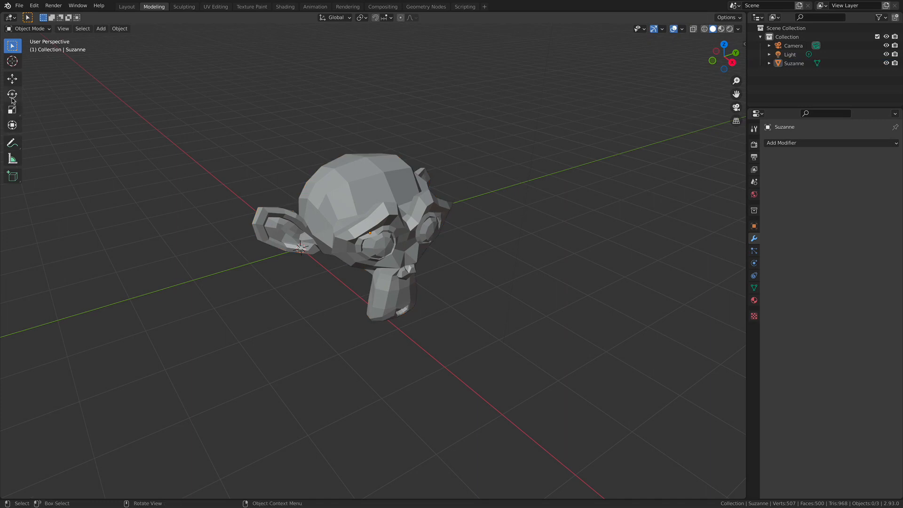
- Select Suzanne with the Rotate tool active and orbit the view around the head
{"action": "left_click", "coordinate": [12, 94]}
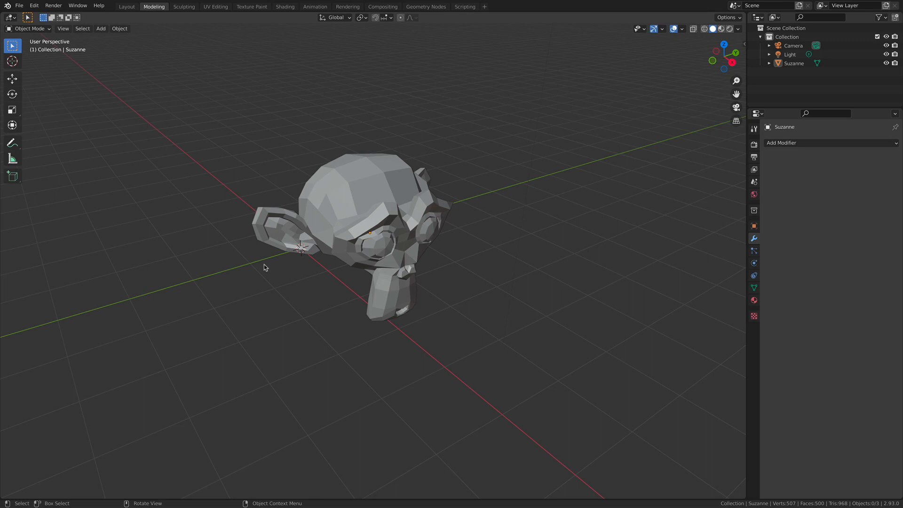
{"action": "left_click", "coordinate": [371, 236]}
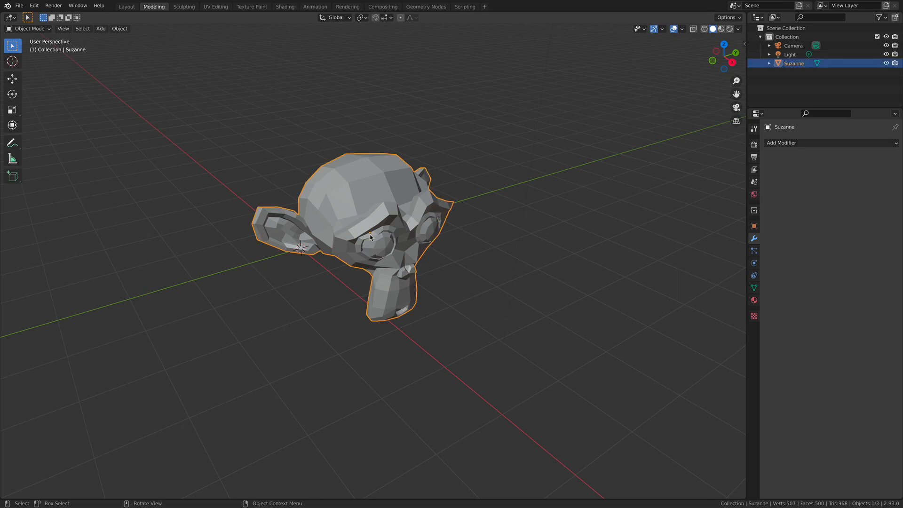
{"action": "key", "text": "r"}
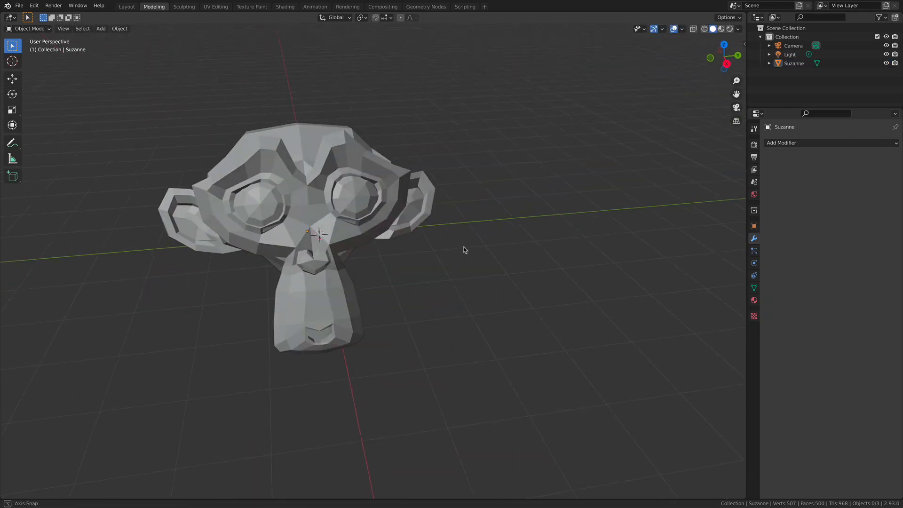
{"action": "left_click_drag", "start_coordinate": [466, 249], "coordinate": [429, 255]}
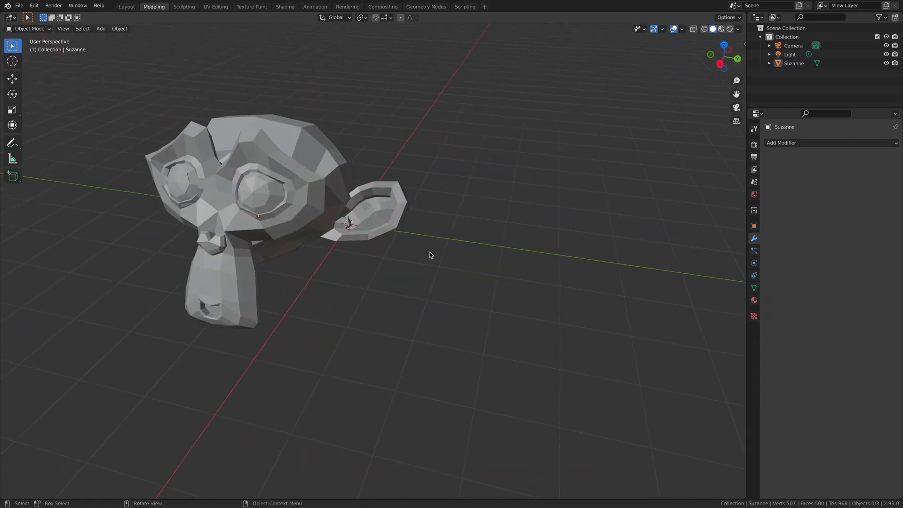
- Reselect Suzanne and start rotating it about 20 degrees with R
{"action": "left_click", "coordinate": [339, 224]}
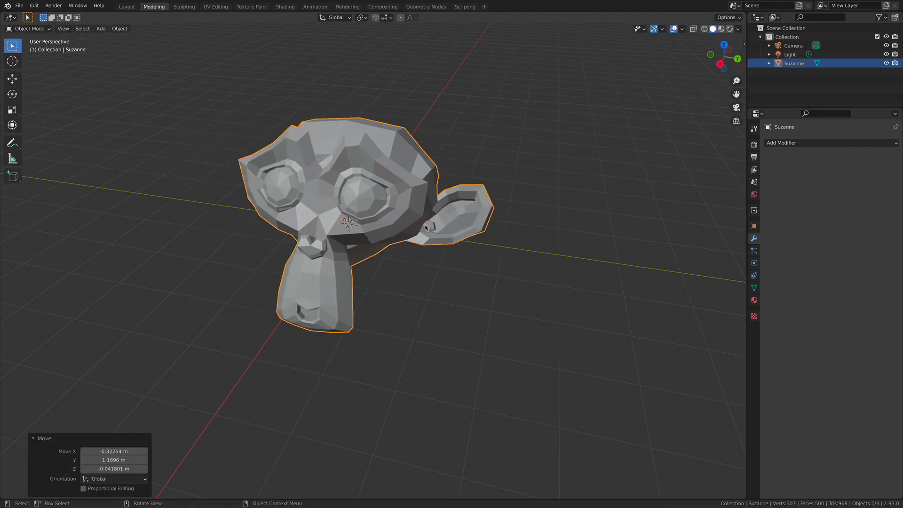
{"action": "key", "text": "r"}
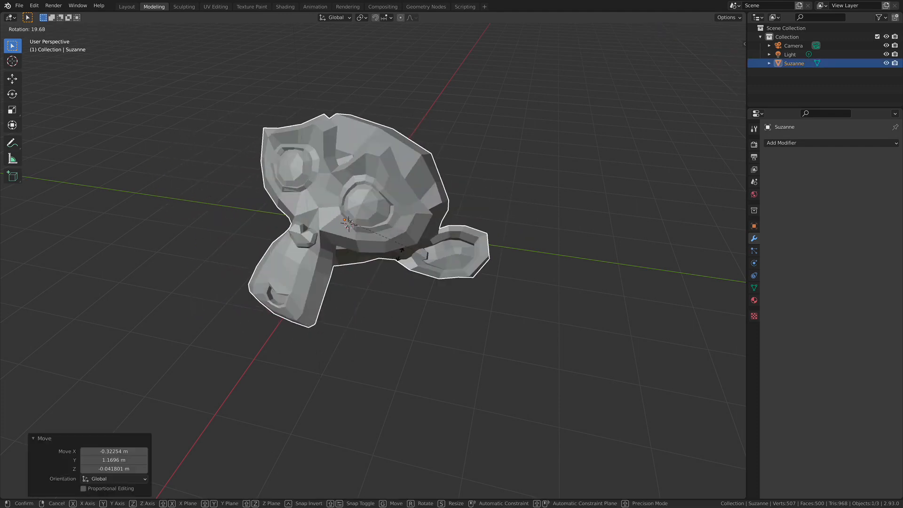